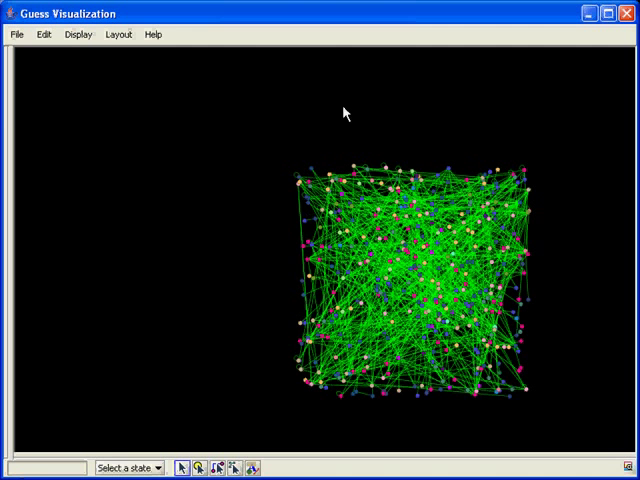
# Fit the whole random network to the view and bring up the Layout menu
pyautogui.click(44, 34)
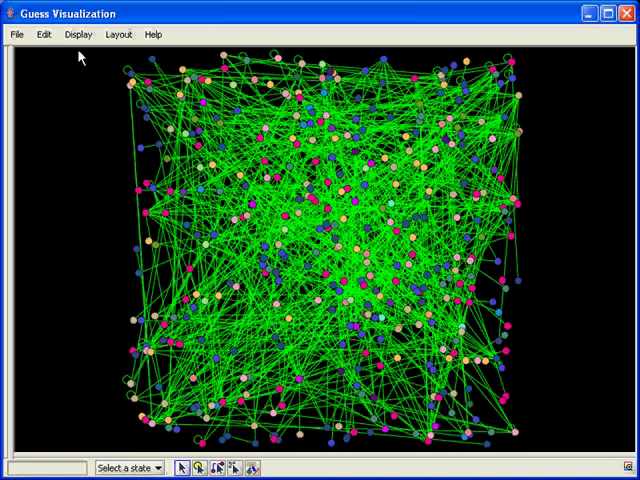
pyautogui.click(117, 33)
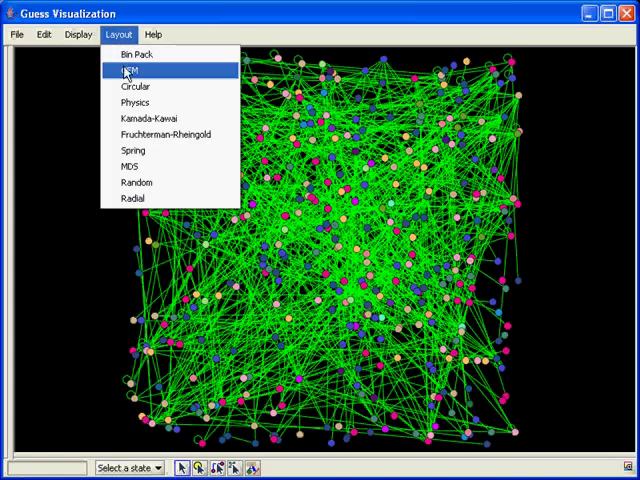
# Apply the GEM layout to rearrange the network into clustered branches
pyautogui.click(125, 70)
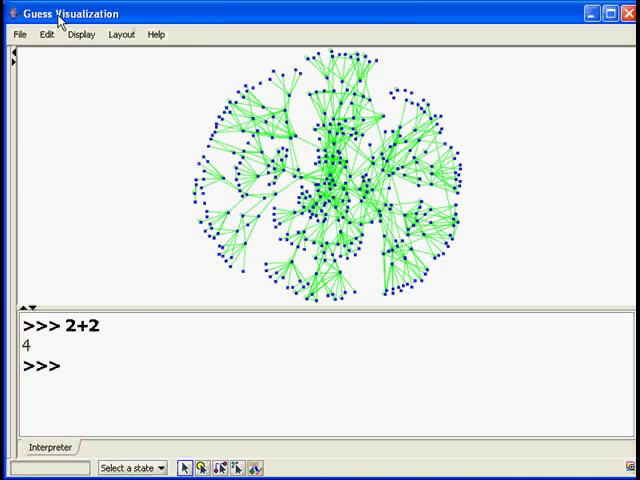
# Centre on node v4, make it red with style 9, and look up edge v4->v5
pyautogui.write('center(v4)')
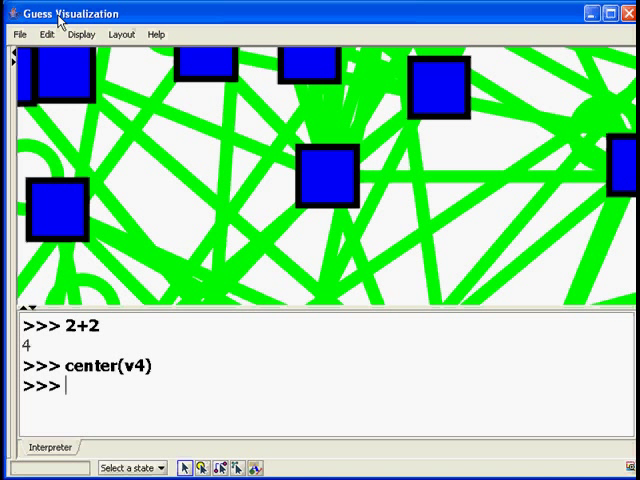
pyautogui.write('v4.color = red')
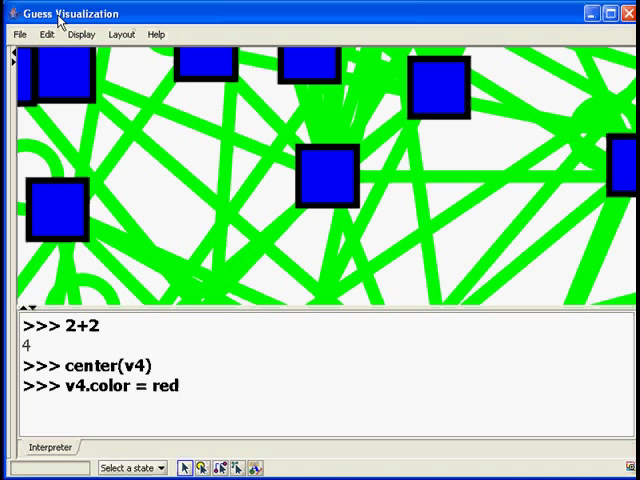
pyautogui.press('Return')
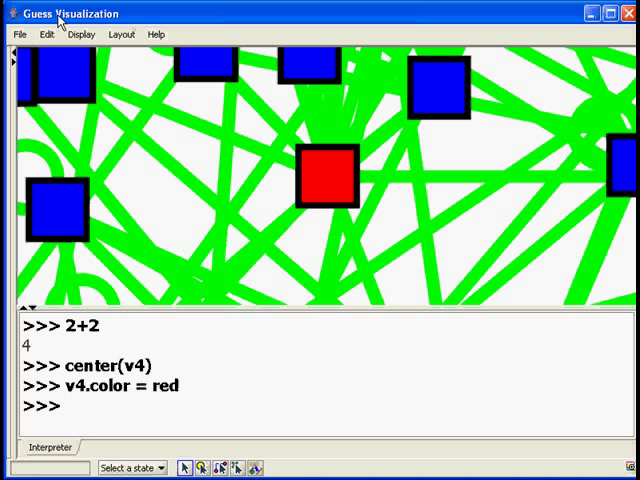
pyautogui.write('v4.style = 9')
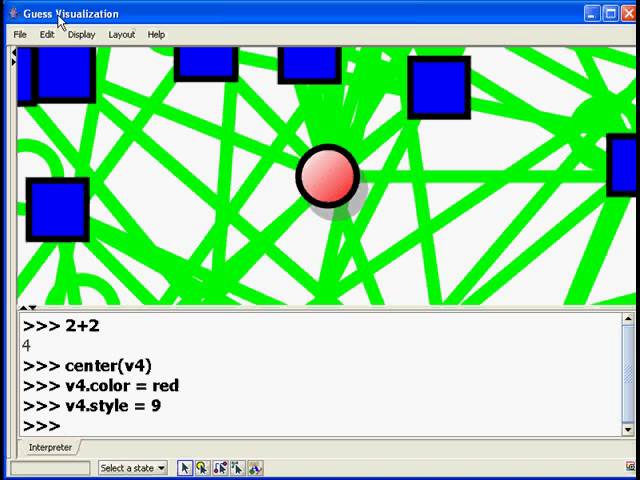
pyautogui.write('v4->v5')
pyautogui.write('(v4<->v5).color = black')
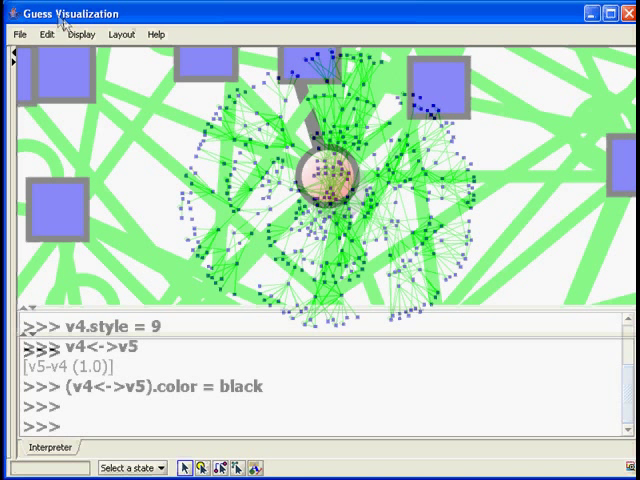
# Check v4.dept, make freq > 196 edges wide and red, and target dept3–dept9 edges
pyautogui.write('v4.dept')
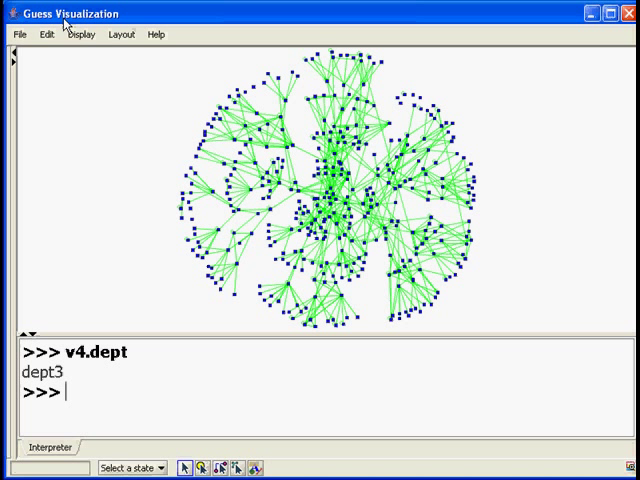
pyautogui.write('freq > 196).color = red')
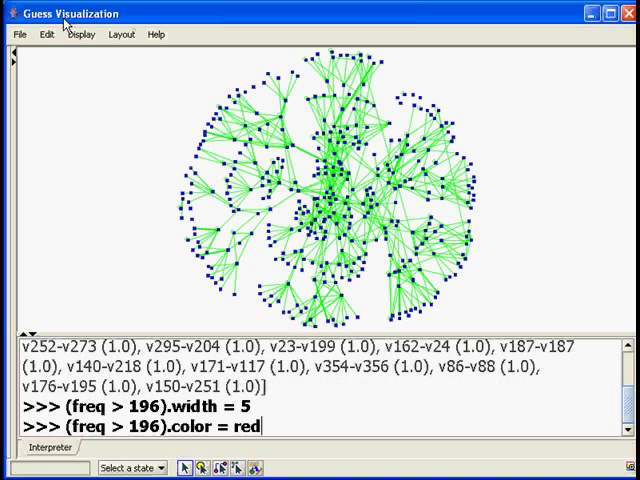
pyautogui.press('Return')
pyautogui.write('(')
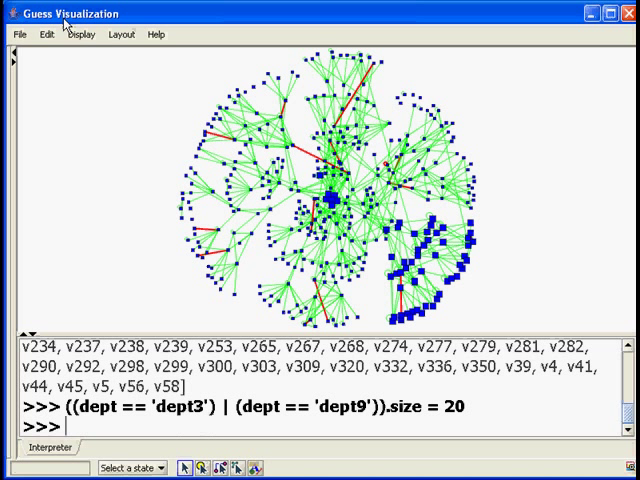
pyautogui.write("(dept == 'dept3')<->(dept == 'dept9')")
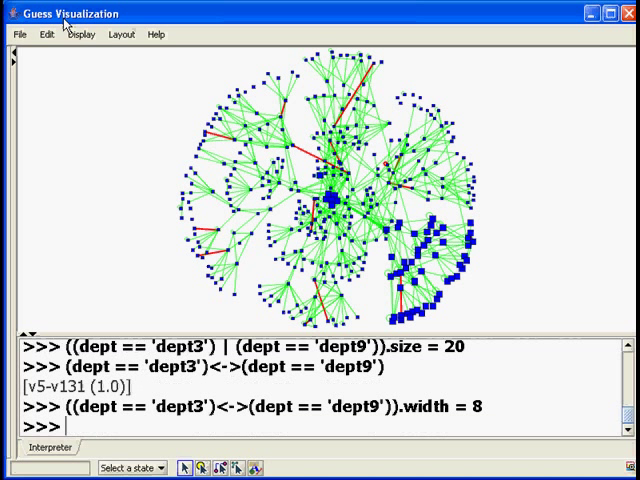
# Turn the dept3–dept9 edge black and colour nodes by department with colorize(dept)
pyautogui.write("((dept == 'dept3')<->(dept == 'dept9')).color = black")
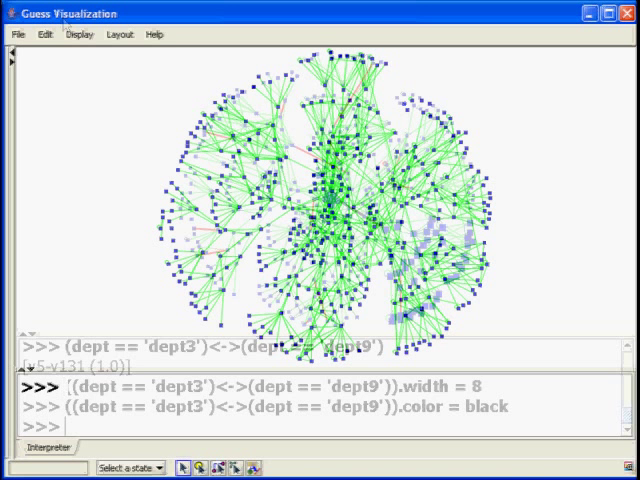
pyautogui.write('colorize(dept)')
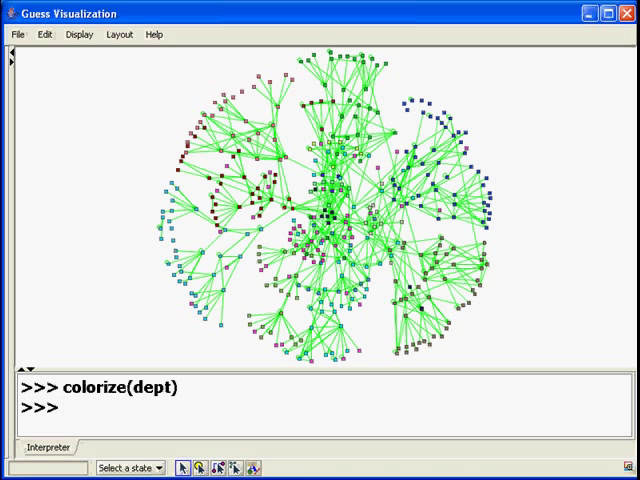
# Shade edges red to blue by freq and add a GradientLegend spanning freq.min to freq.max
pyautogui.write('colorize(freq,red,blue)')
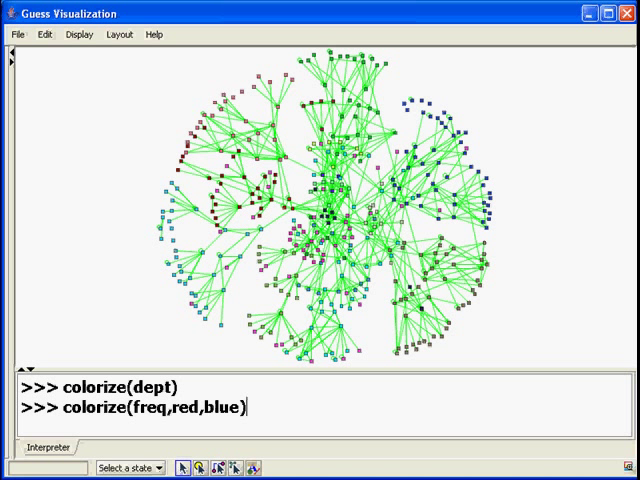
pyautogui.press('enter')
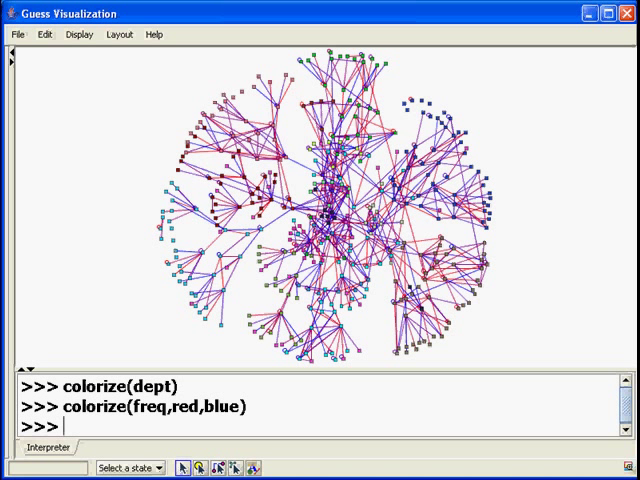
pyautogui.write('GradientLegend(red,blue,freq.min,freq.max,25)')
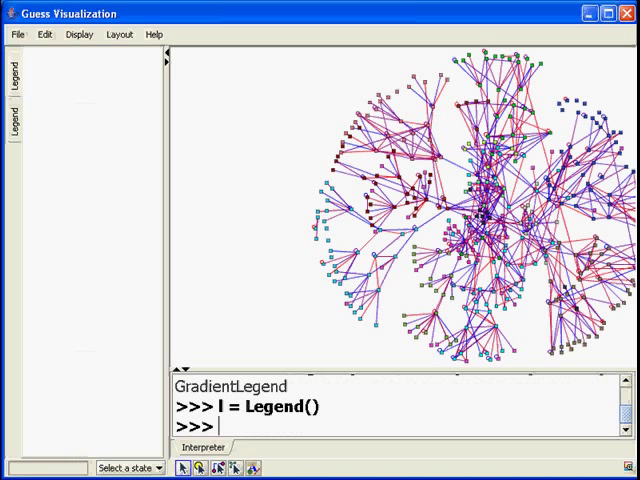
pyautogui.write('for d in groupBy(dept): l.add(d[0],d[0].dept)')
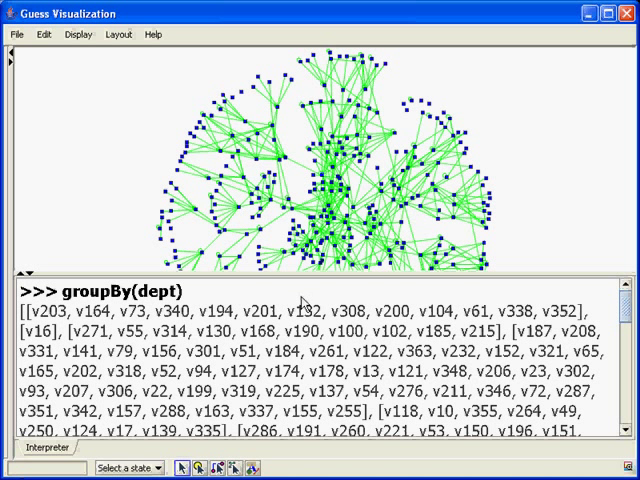
# Centre the view on the first department group and colour its nodes pink
pyautogui.rightClick(302, 304)
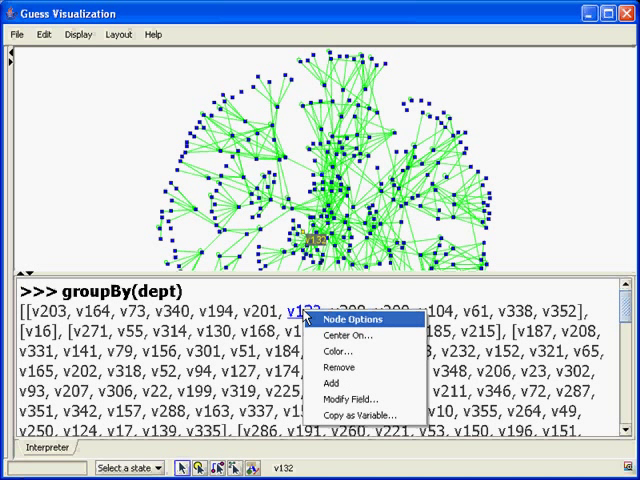
pyautogui.click(339, 351)
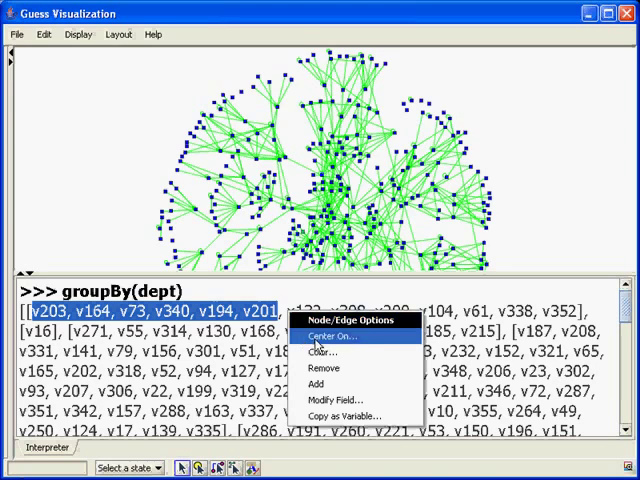
pyautogui.click(323, 336)
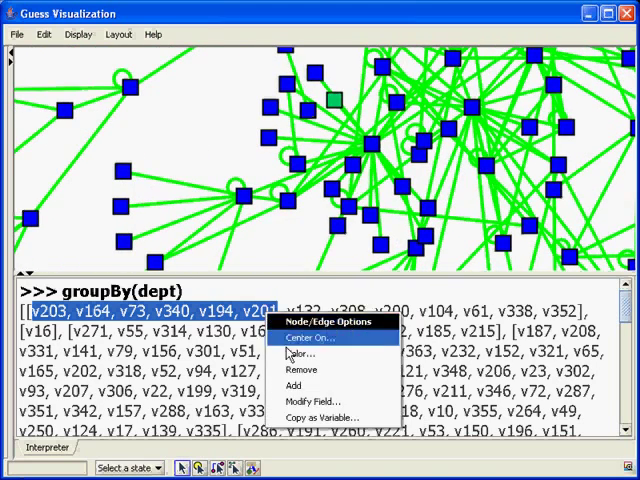
pyautogui.click(300, 353)
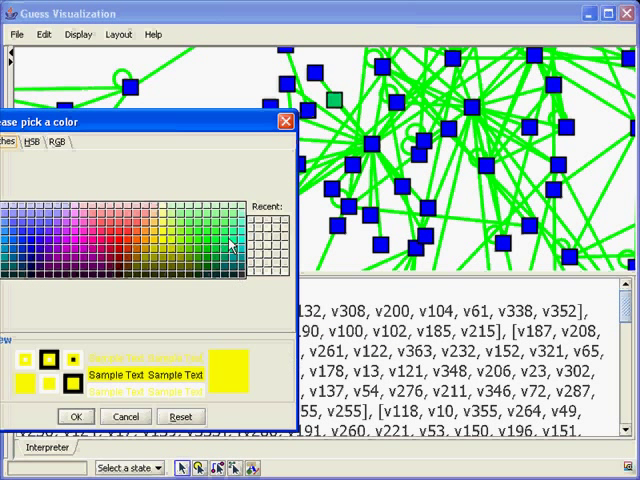
pyautogui.click(75, 416)
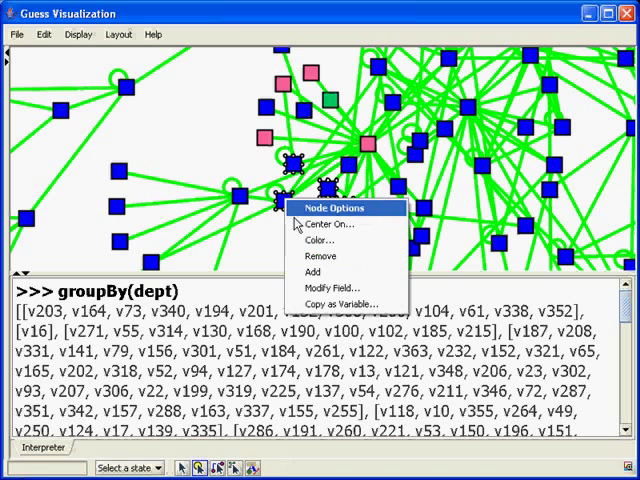
# Save five selected nodes as variable test, colour them orange, and enter plotSizesPie(dept)
pyautogui.click(320, 240)
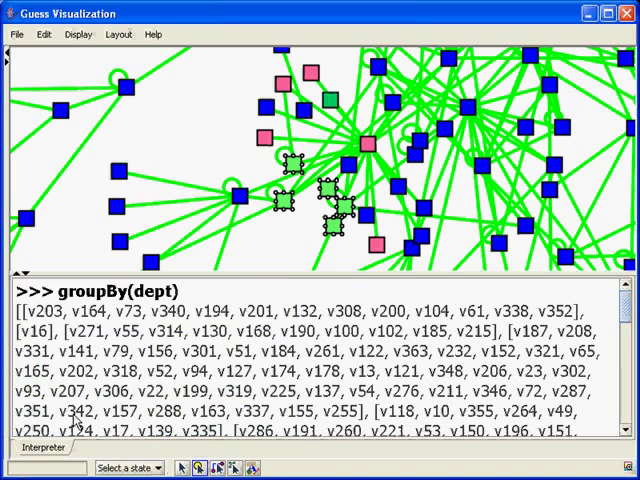
pyautogui.click(283, 205)
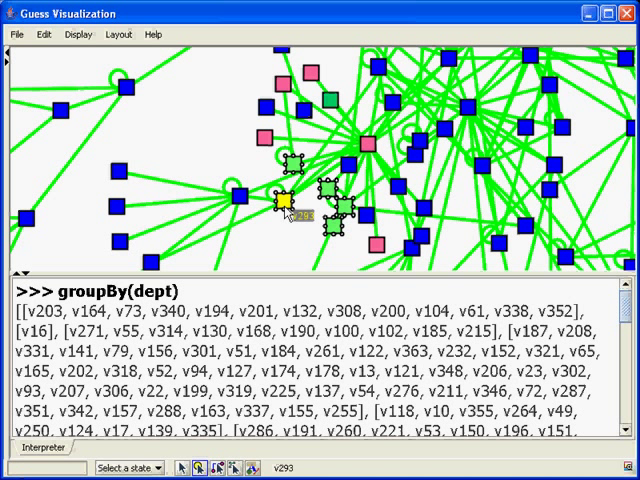
pyautogui.rightClick(283, 207)
pyautogui.write('test')
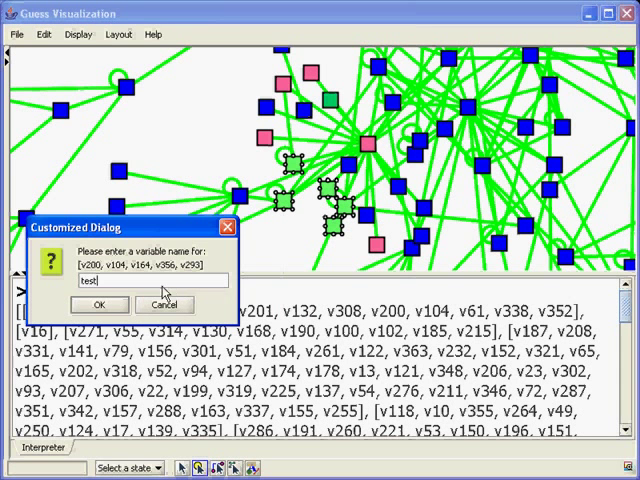
pyautogui.click(98, 304)
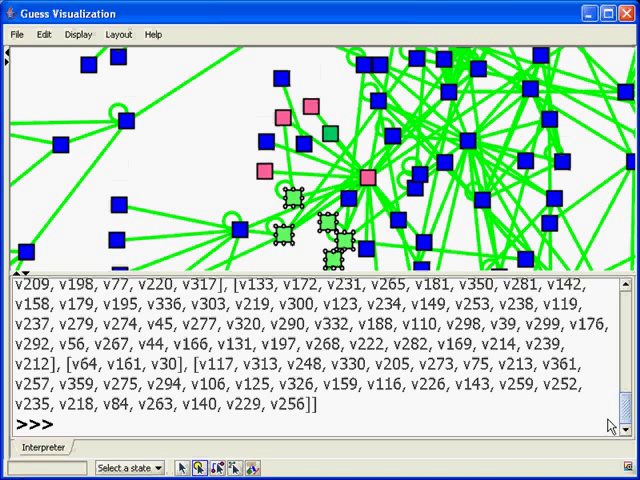
pyautogui.write('test.color = orange')
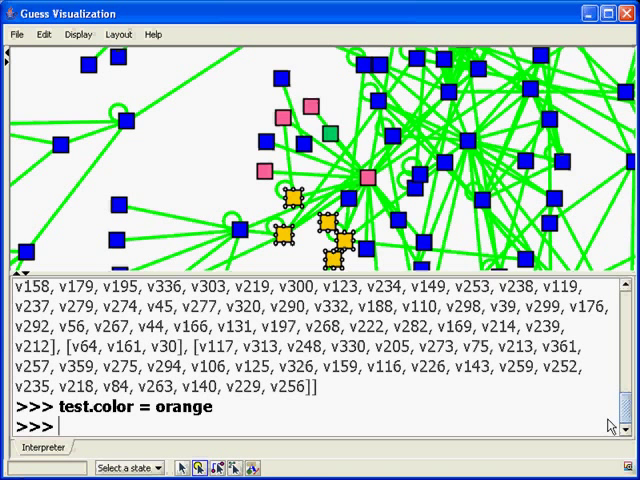
pyautogui.write('plotSizesPie(dept)')
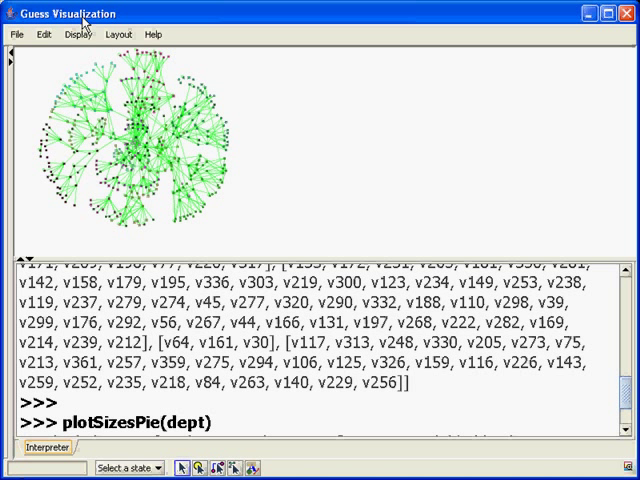
pyautogui.moveTo(332, 90)
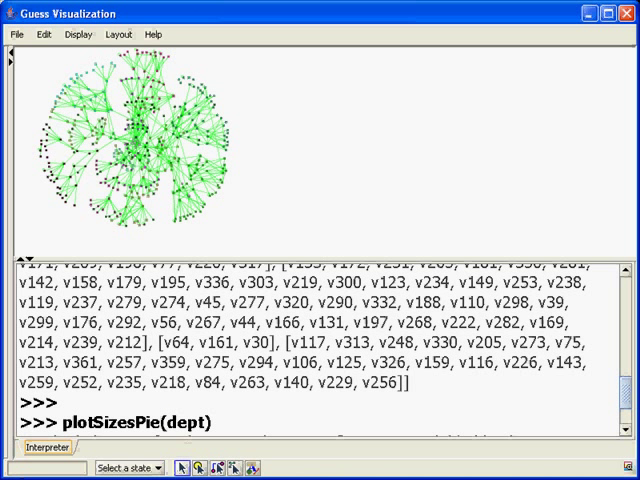
# Run plotSizesPie(dept) to chart department sizes, from dept6 = 52 down to dept7 = 1
pyautogui.press('Return')
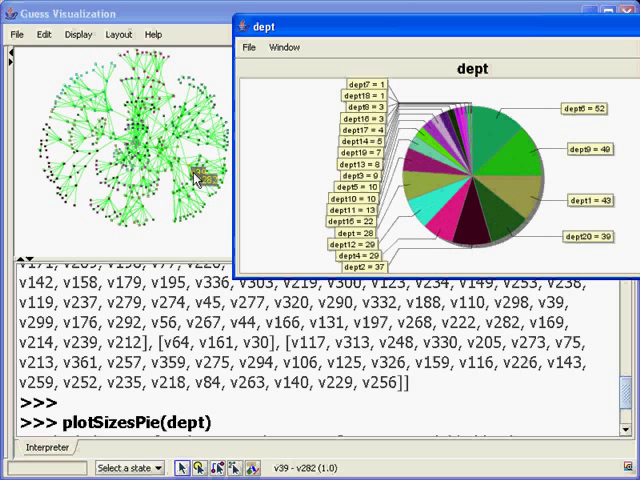
pyautogui.moveTo(200, 247)
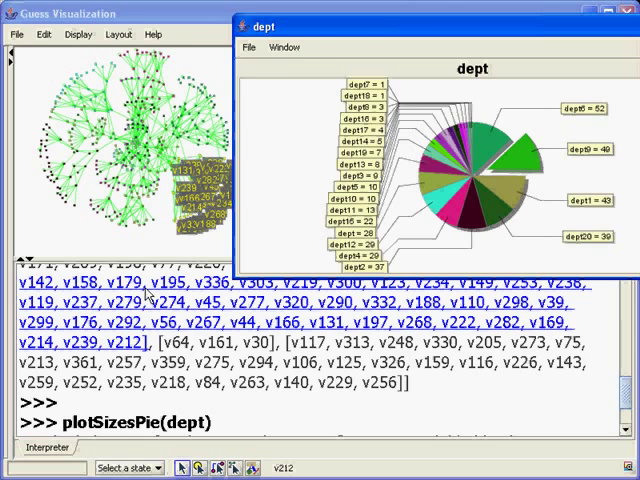
pyautogui.click(78, 35)
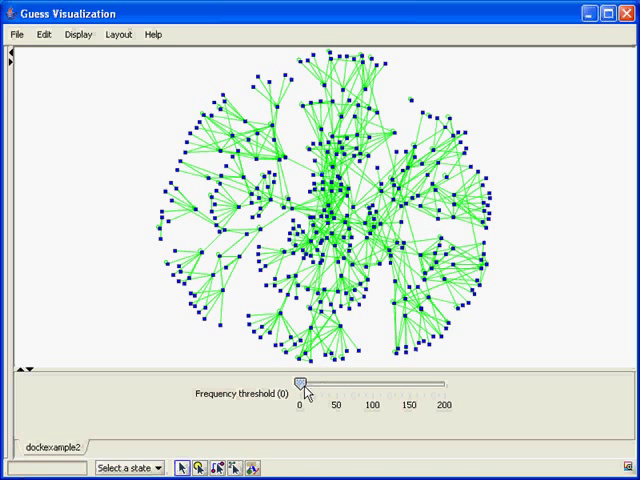
# Sweep the frequency threshold slider through 65, 147 and 115, settling at 68
pyautogui.moveTo(302, 385); pyautogui.dragTo(372, 385)
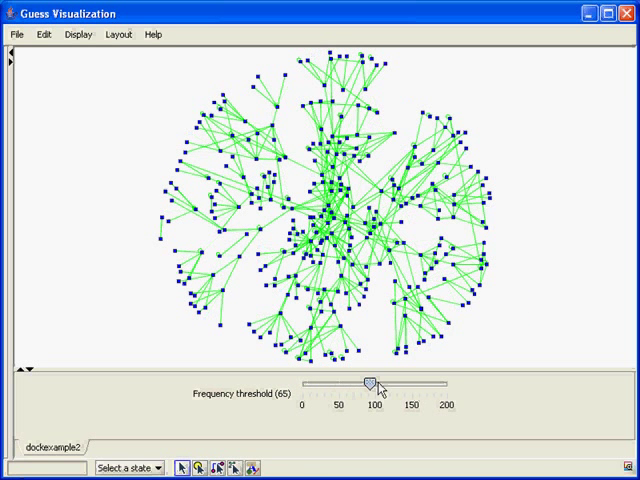
pyautogui.moveTo(367, 383); pyautogui.dragTo(413, 383)
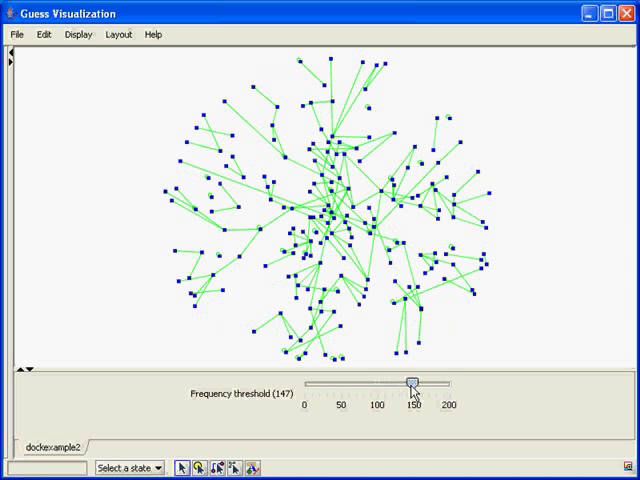
pyautogui.moveTo(414, 383); pyautogui.dragTo(362, 383)
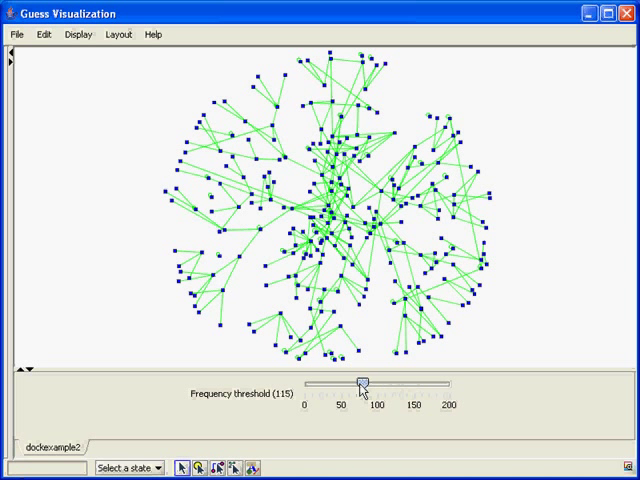
pyautogui.moveTo(360, 382); pyautogui.dragTo(350, 382)
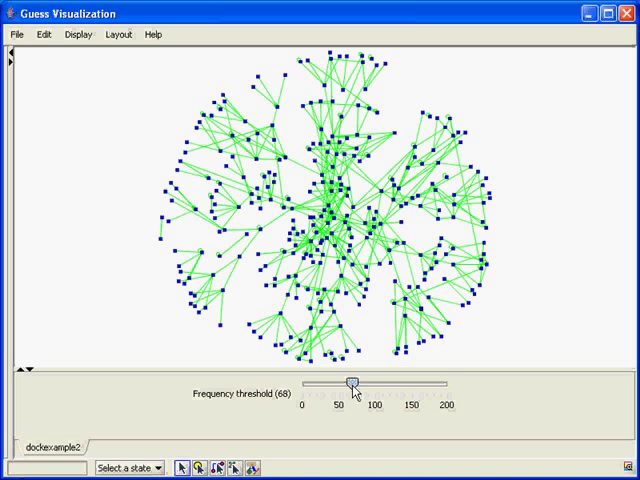